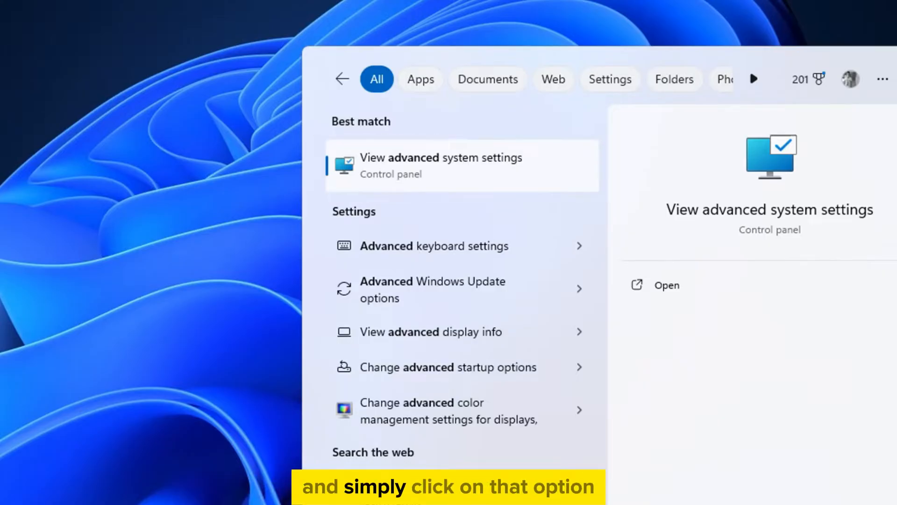
Bring up System Properties on its Advanced page from the 'advanced' Start search result.
click(440, 165)
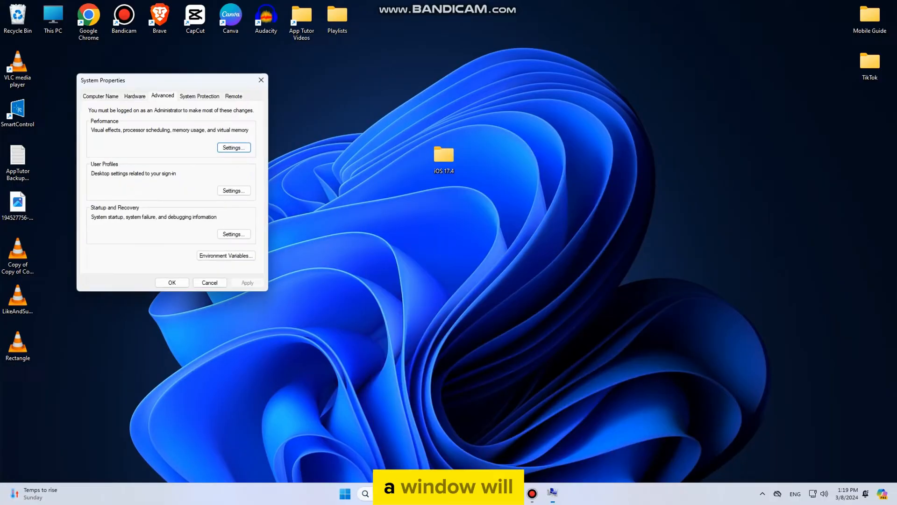
drag(102, 80, 262, 95)
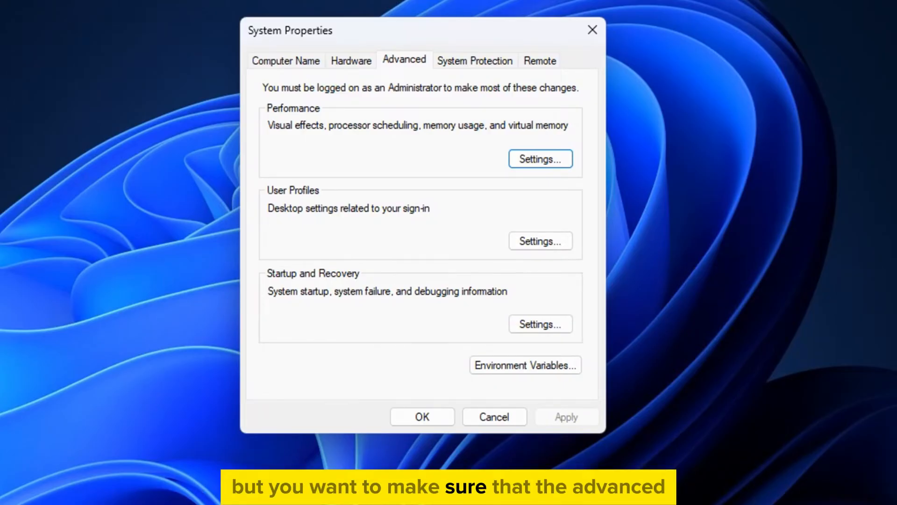
click(286, 60)
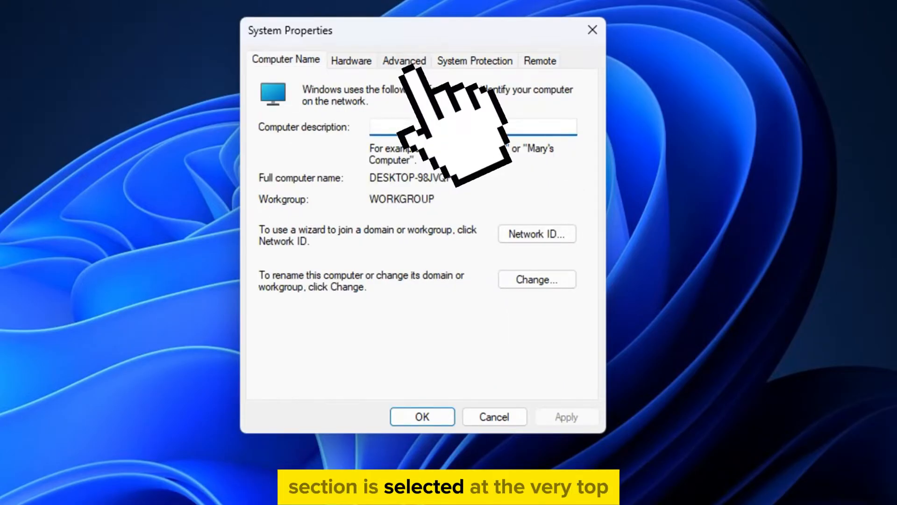
click(403, 61)
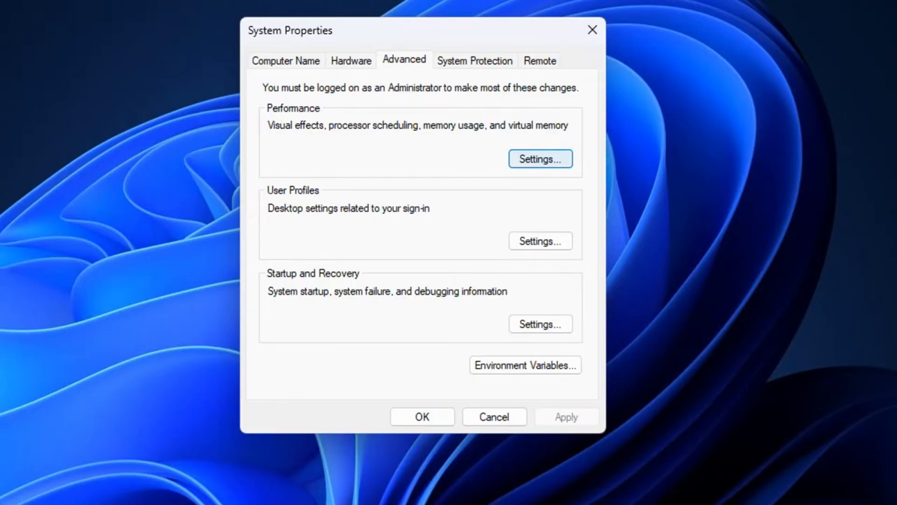
Enable 'Show thumbnails instead of icons' under Visual Effects and apply it.
click(540, 159)
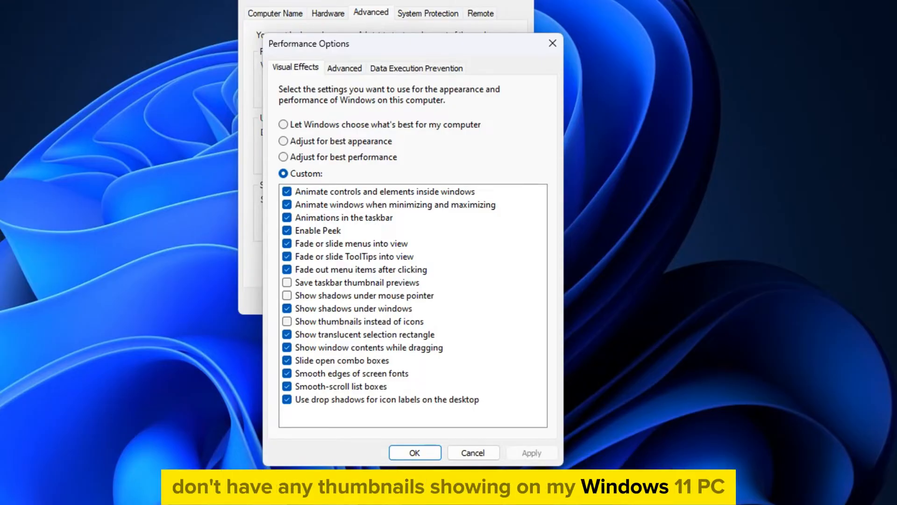
click(287, 321)
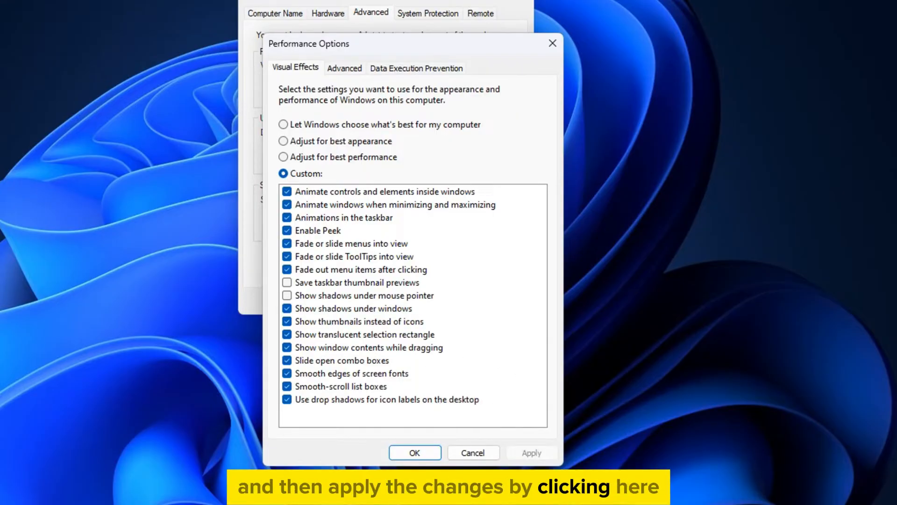
click(414, 453)
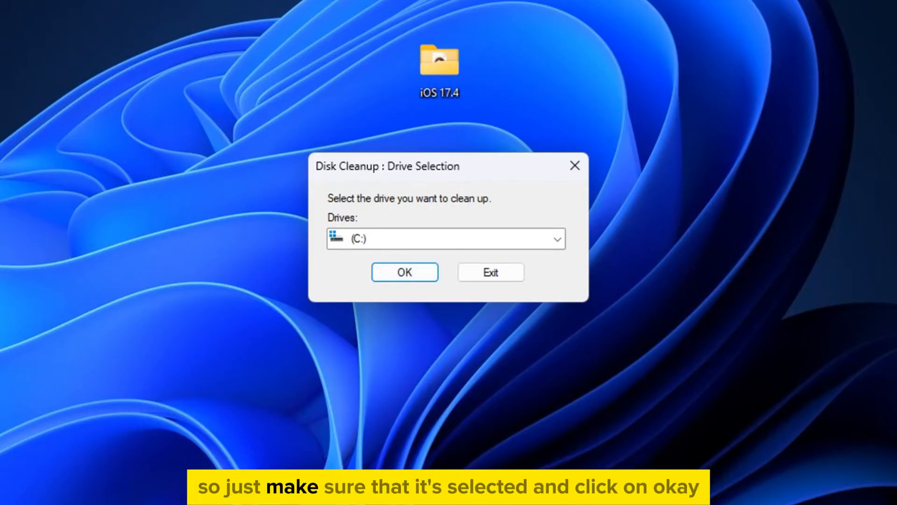
Choose (C:) in the Drives dropdown and confirm to scan it.
click(445, 238)
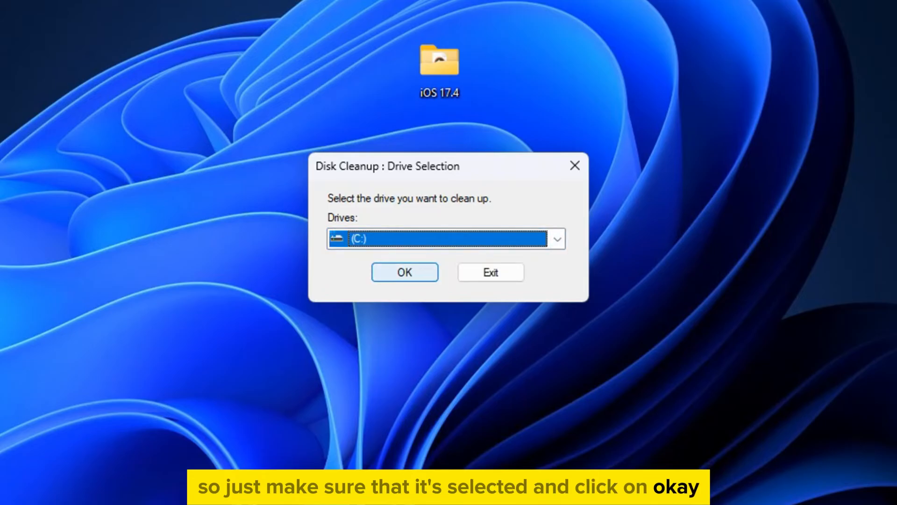
click(404, 272)
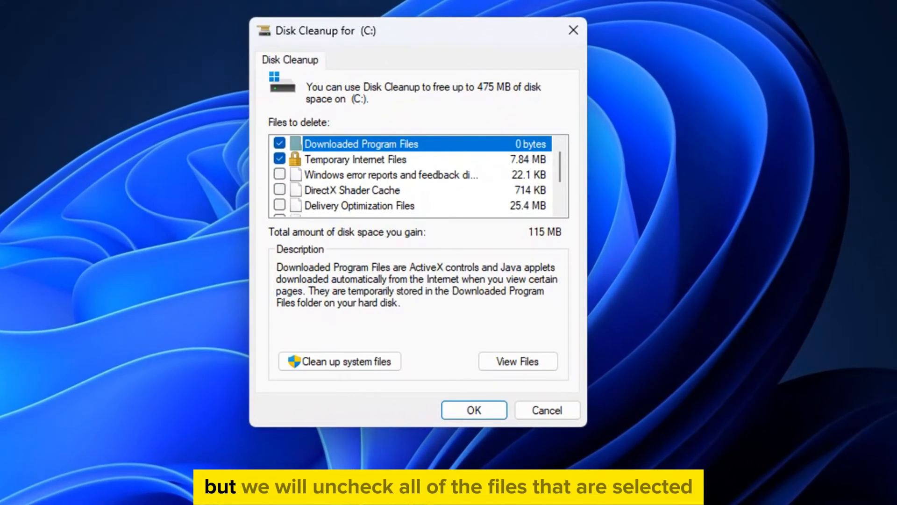
Clear Downloaded Program Files and mark Thumbnails as the only item to delete.
click(280, 158)
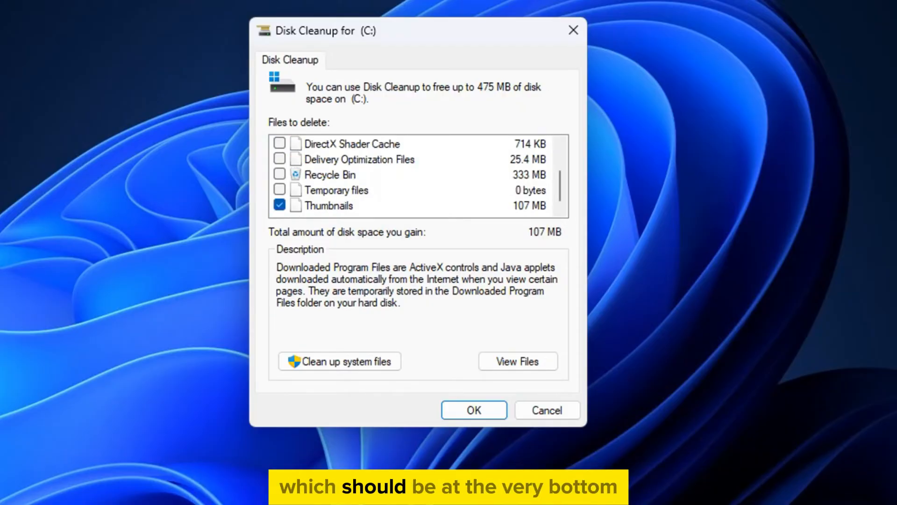
click(340, 206)
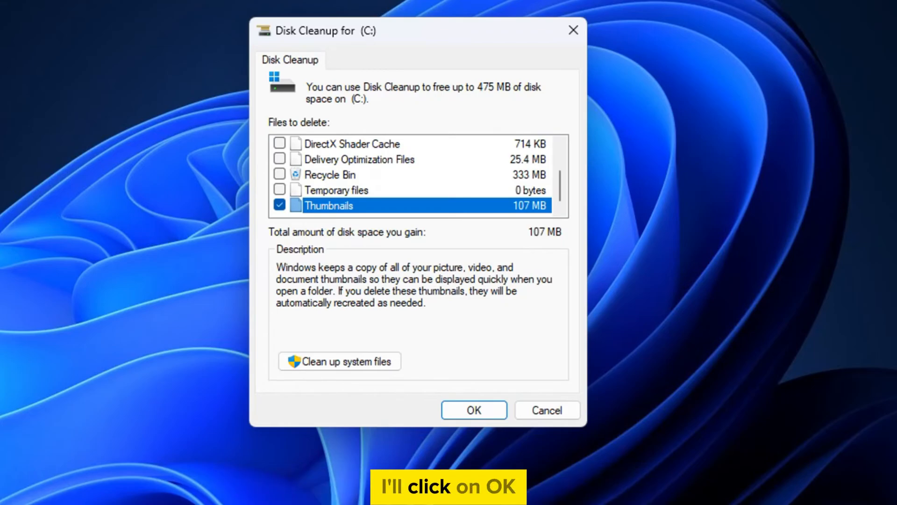
Confirm with OK and Delete Files to permanently remove the thumbnail cache.
click(473, 409)
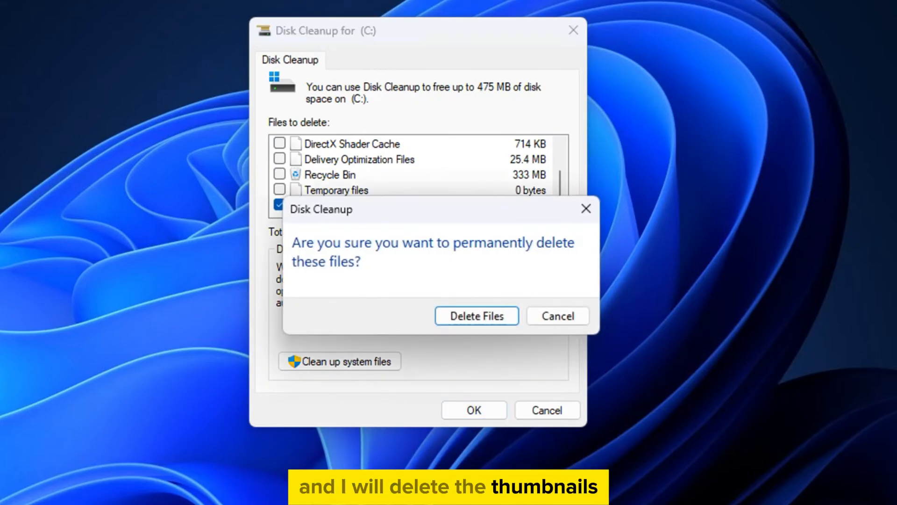
click(475, 315)
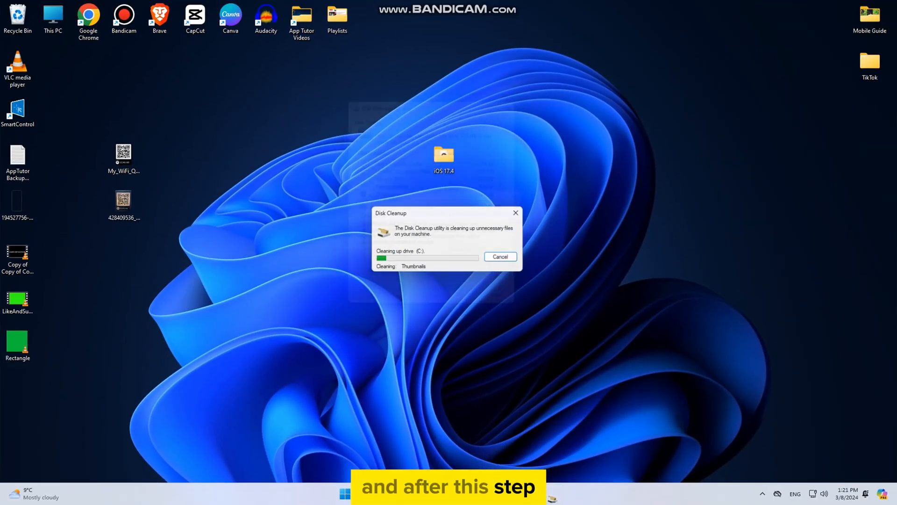